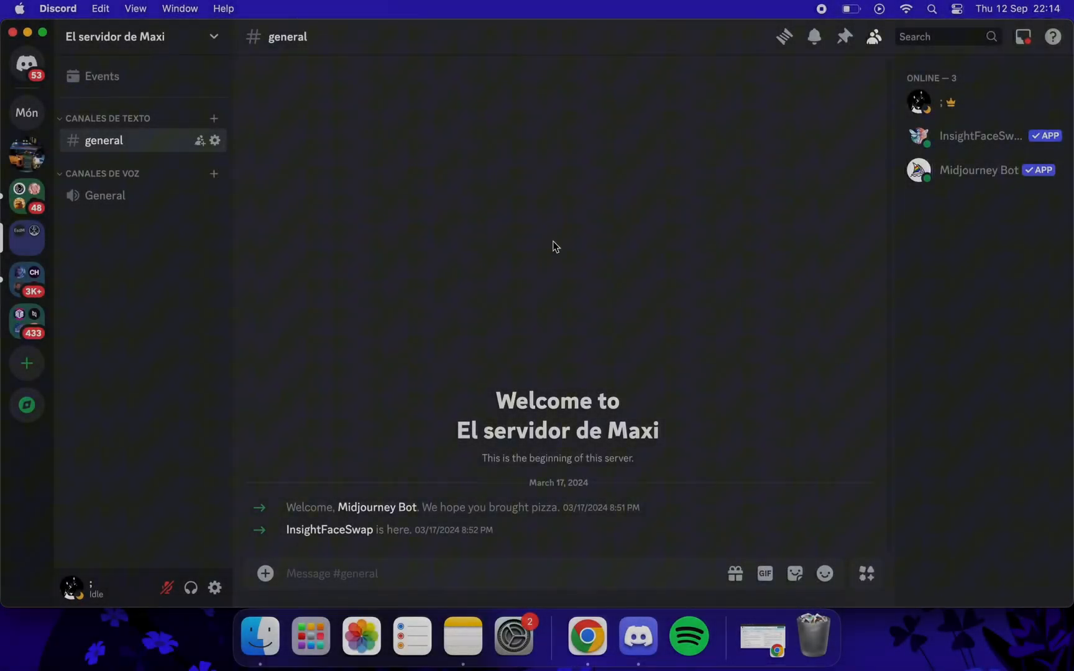
mouse_move(438, 284)
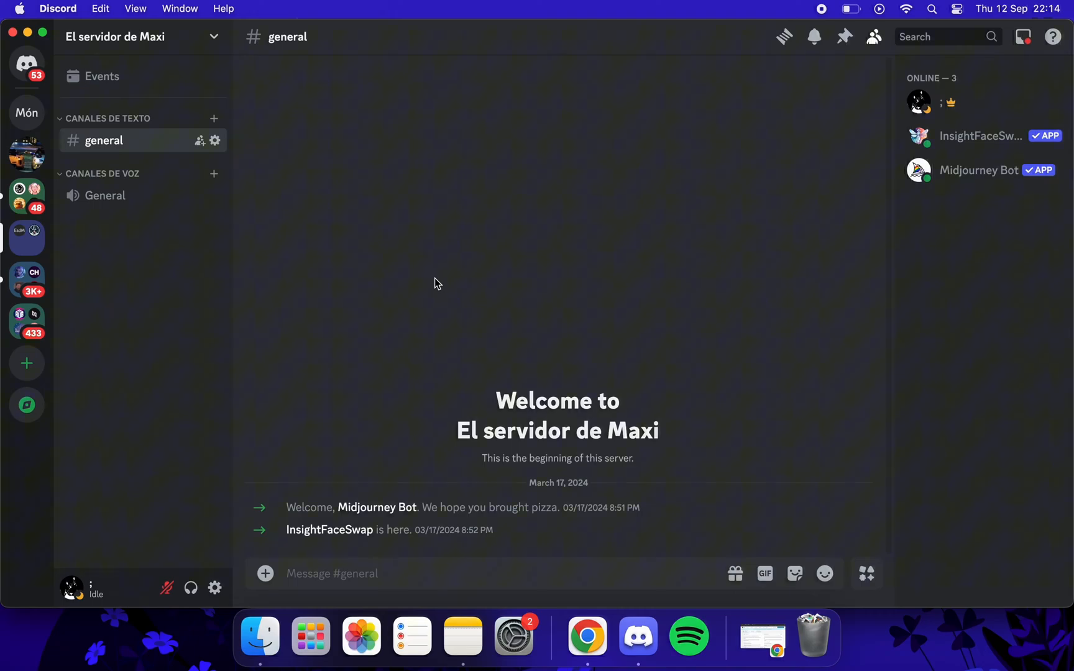
mouse_move(435, 250)
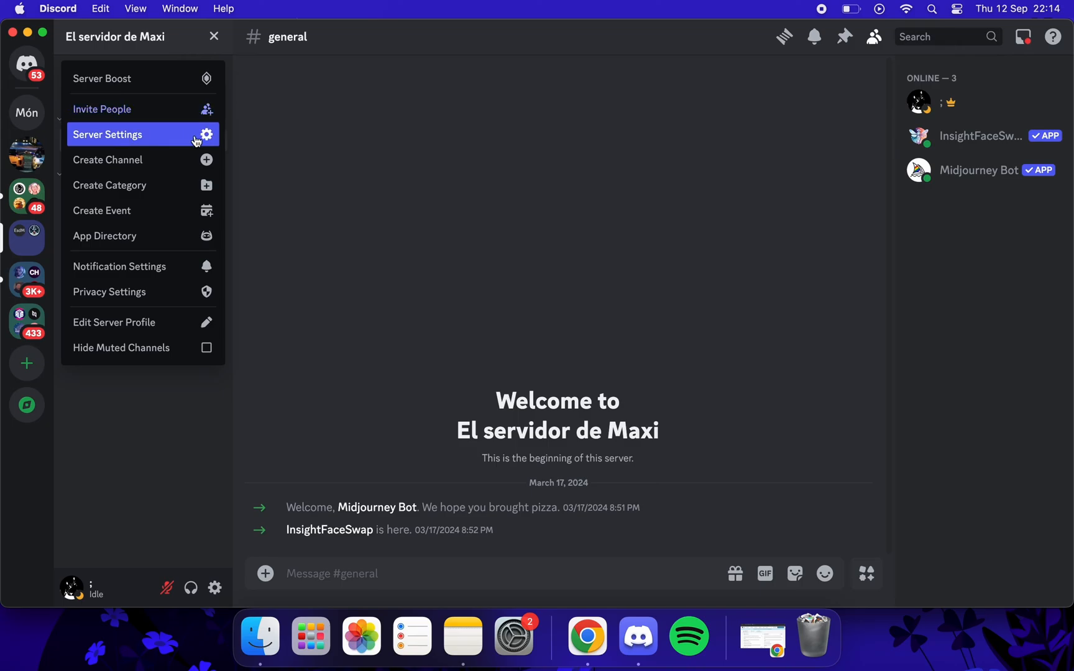
- Upload the thinking-face image as a custom emoji in Server Settings, then return to #general
click(107, 134)
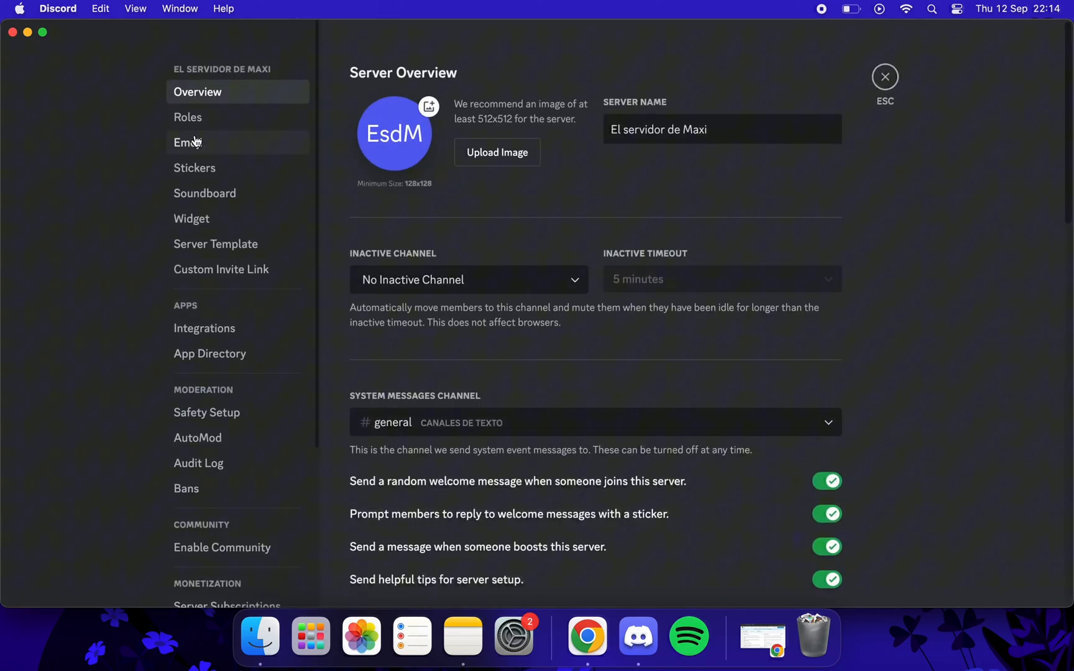
click(188, 143)
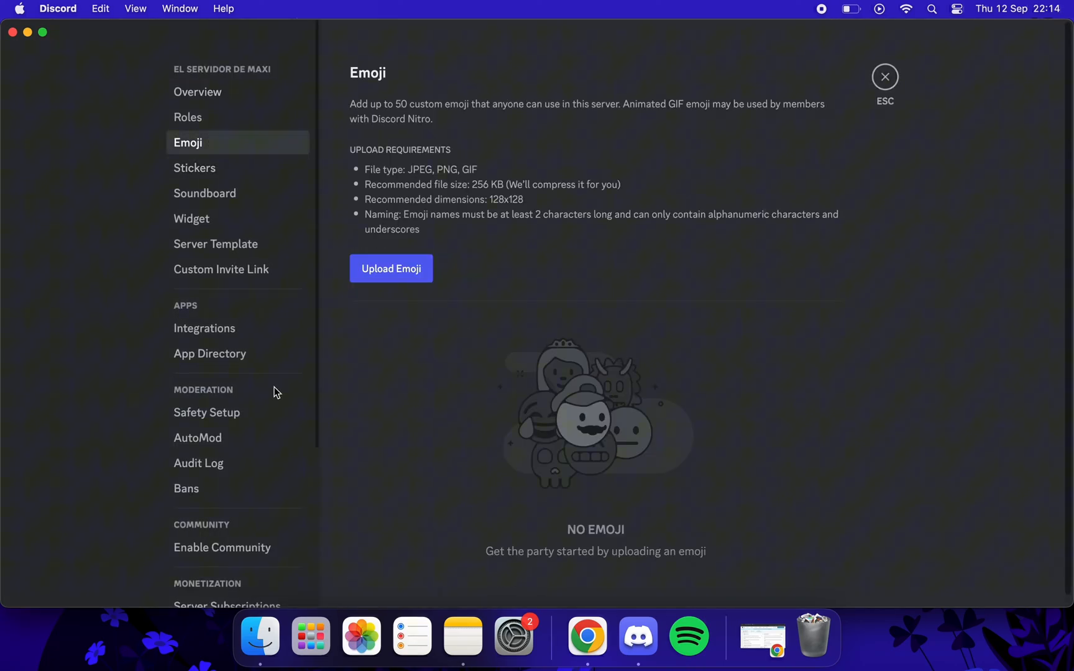
click(392, 269)
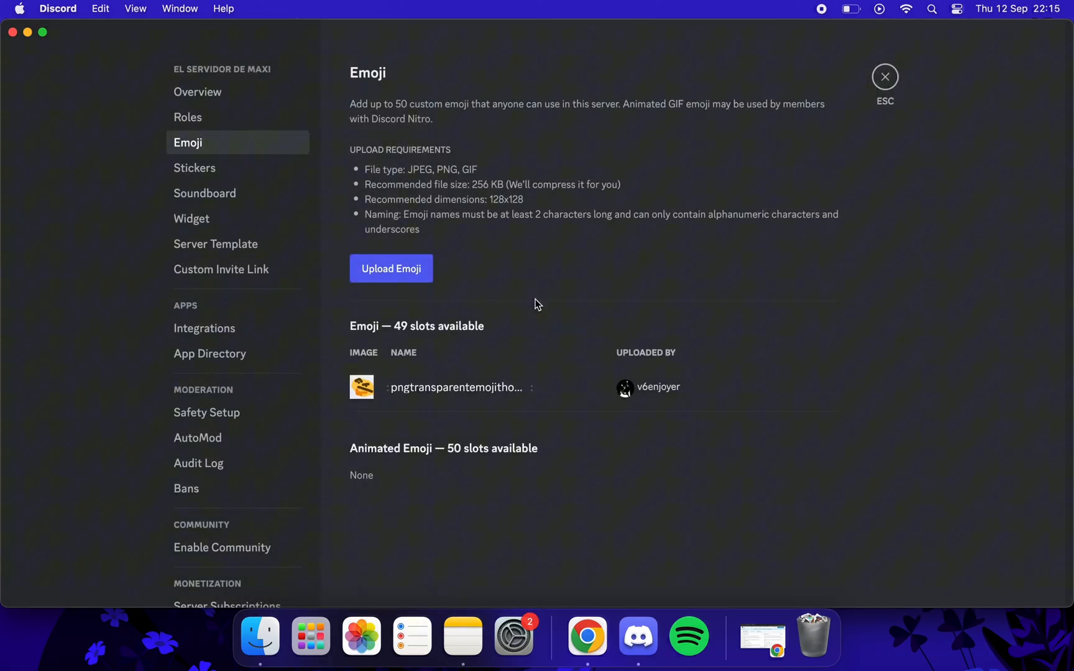
click(885, 76)
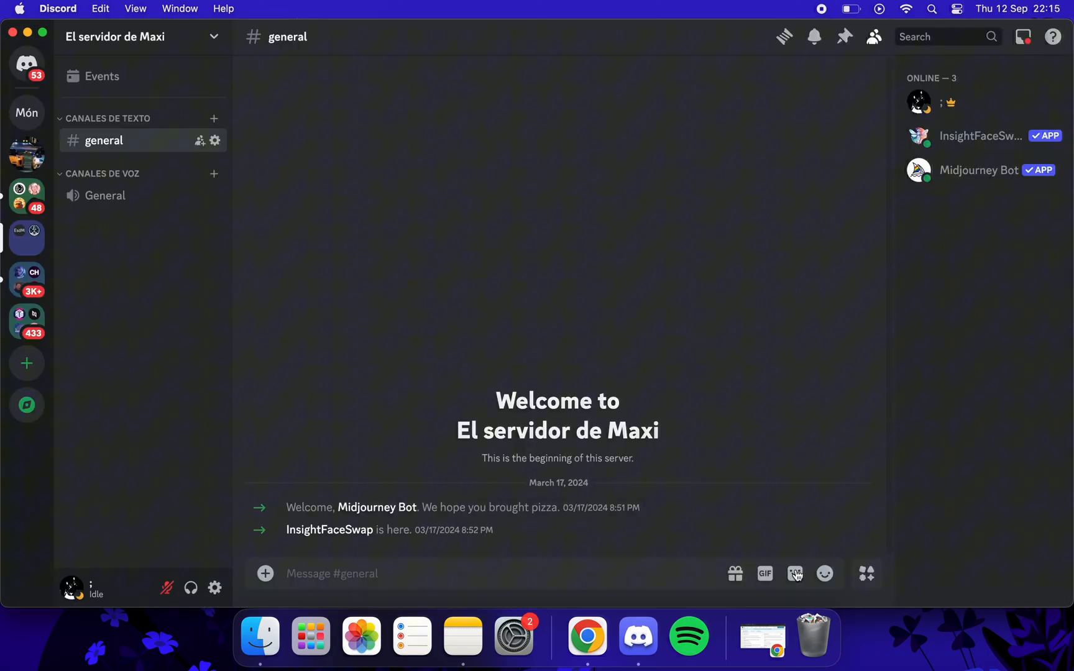
- Send the thinking-face emoji in #general and open its image via Open Link in Chrome
click(795, 574)
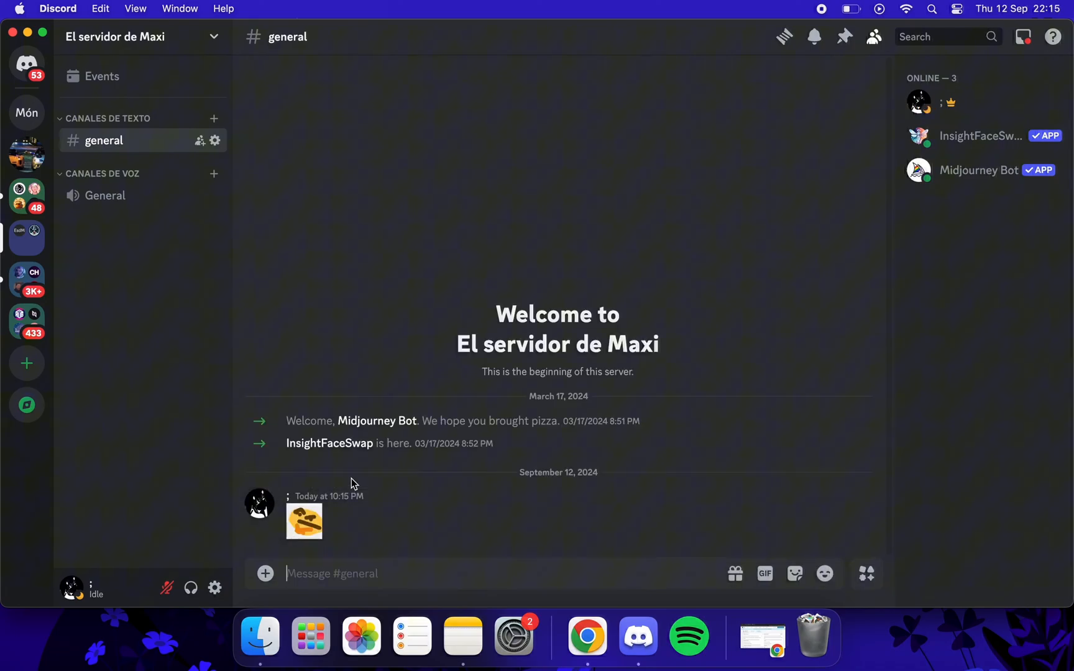
mouse_move(306, 526)
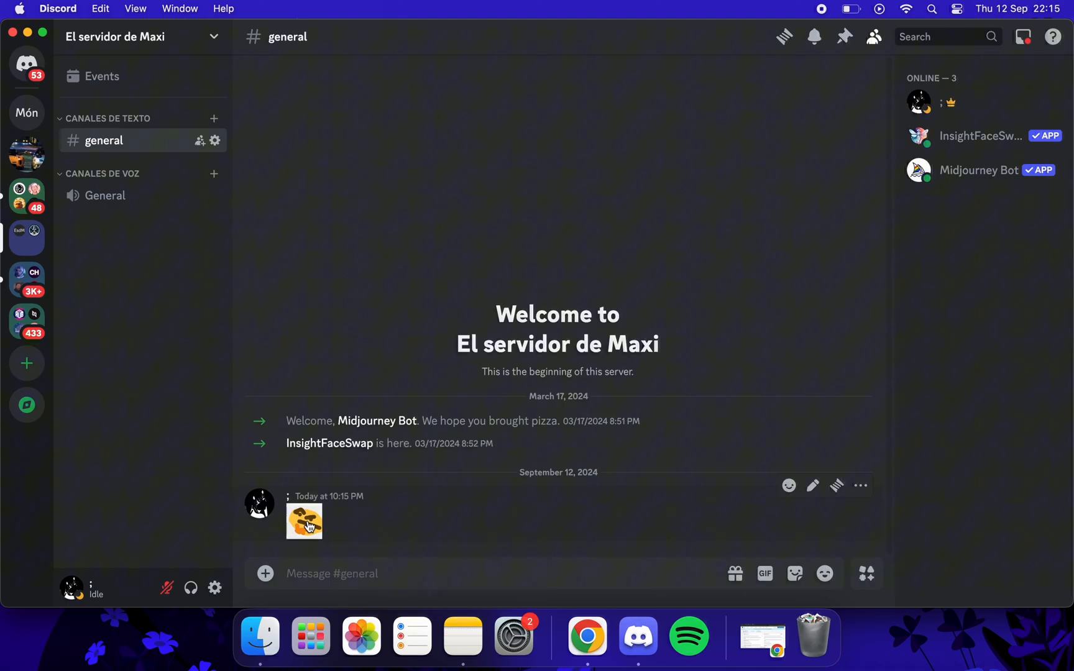
right_click(304, 522)
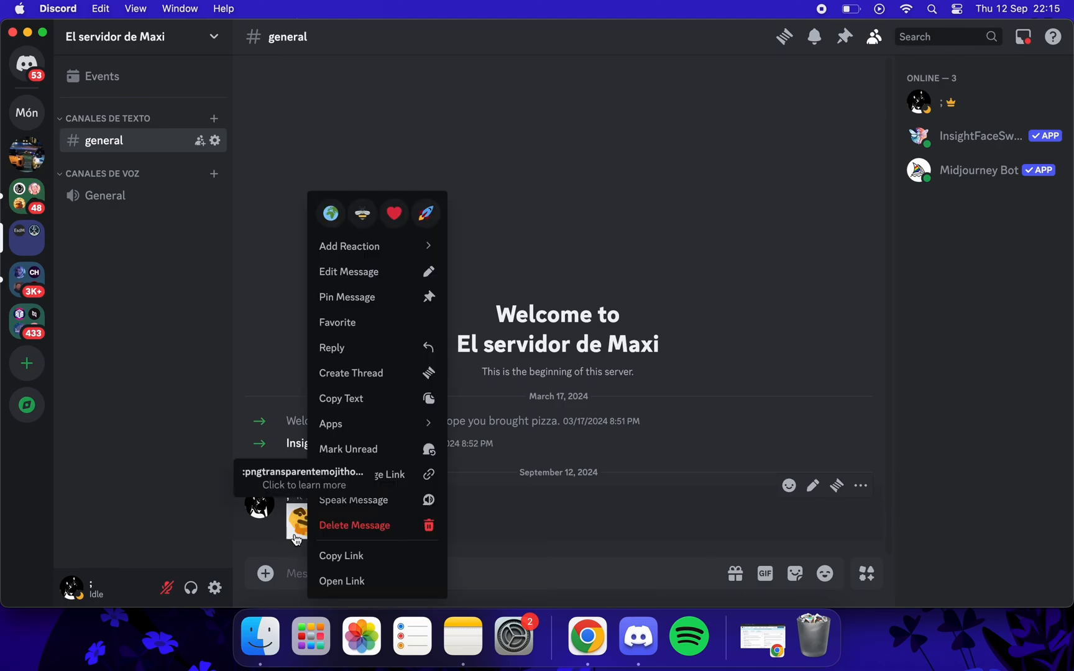
mouse_move(394, 582)
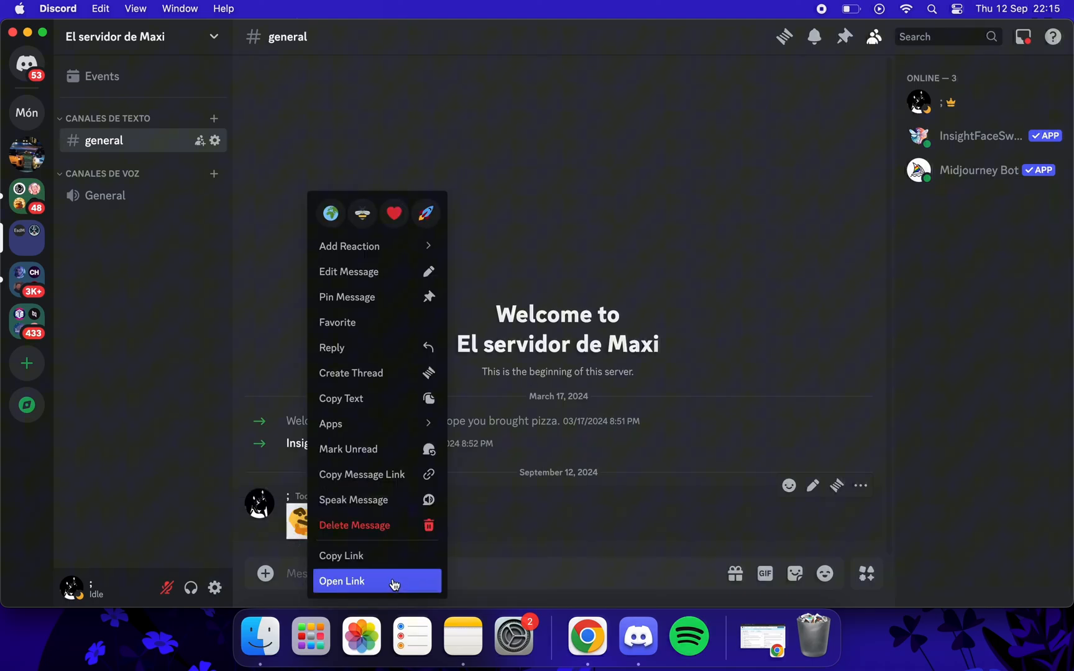
click(341, 581)
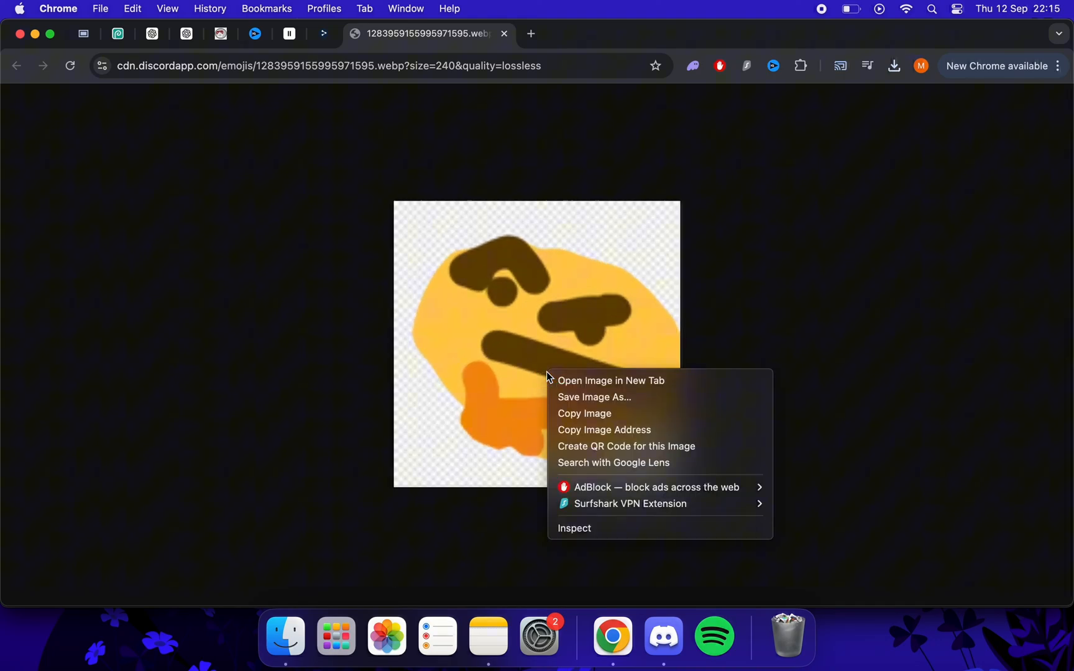
mouse_move(673, 401)
text(photope)
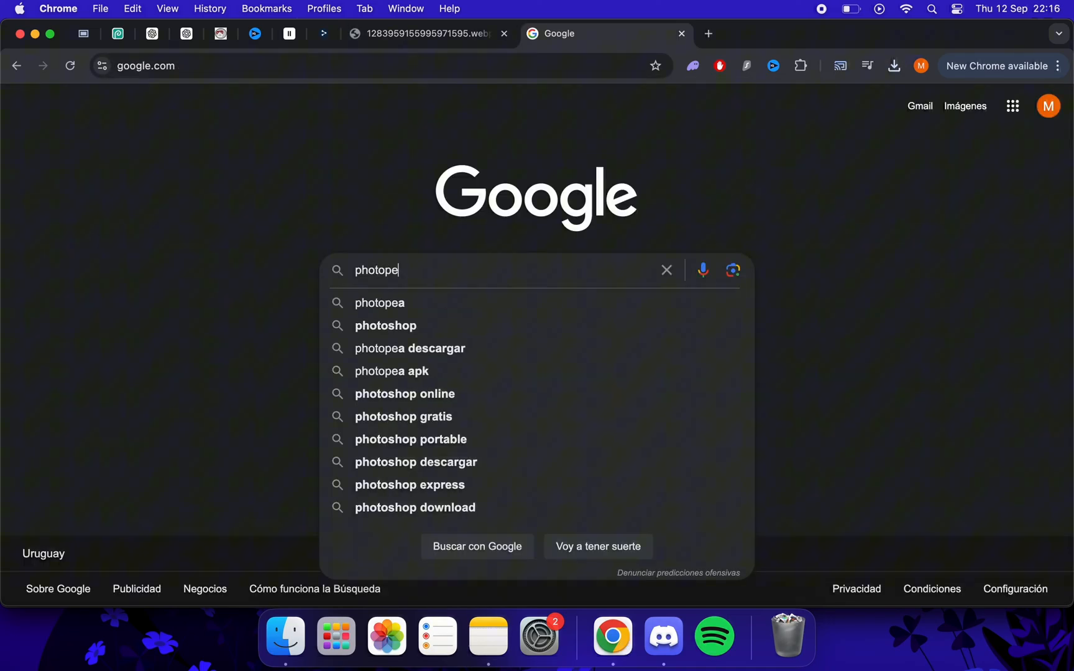
- Search Google for photopea and land on the photopea.com start page
click(379, 302)
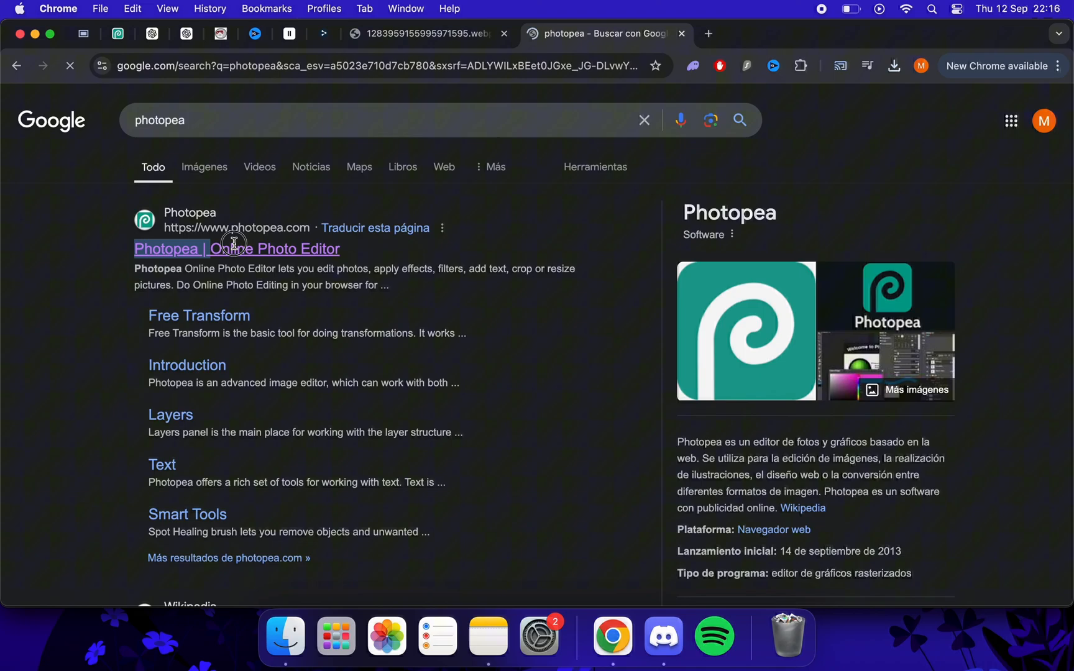
click(233, 249)
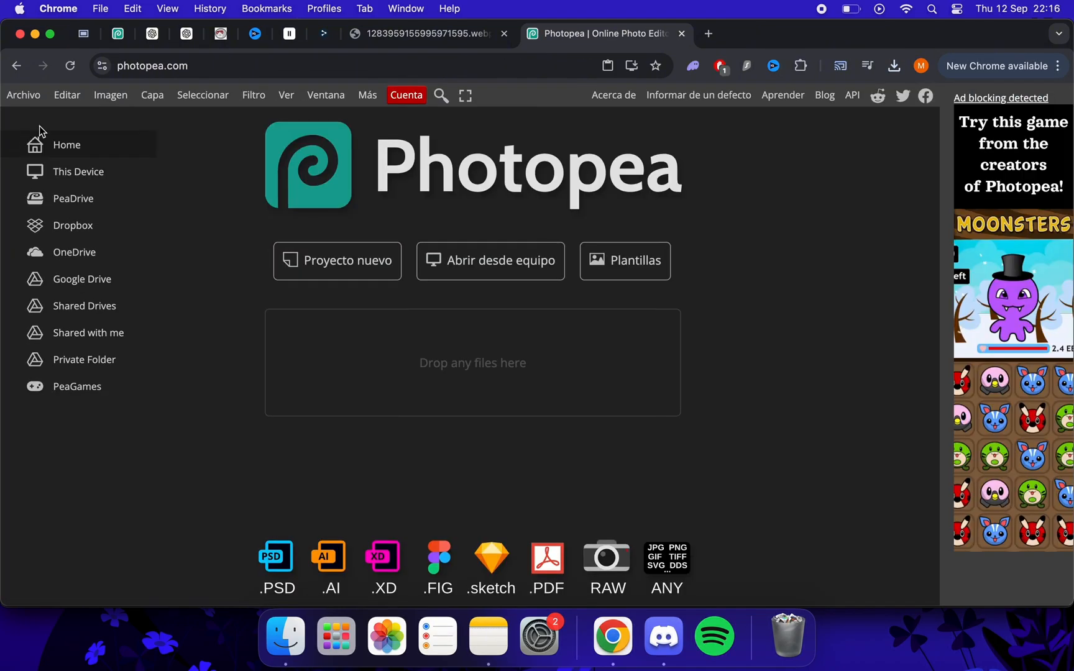
- Load emoji.webp from the Desktop into Photopea as a new document
click(491, 261)
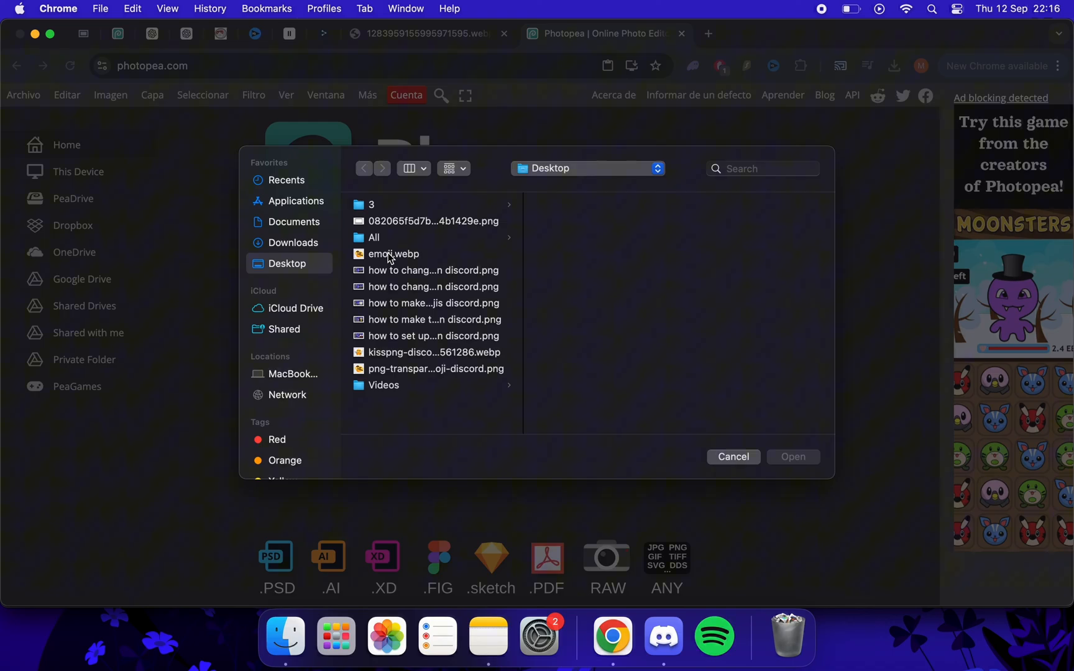
double_click(393, 254)
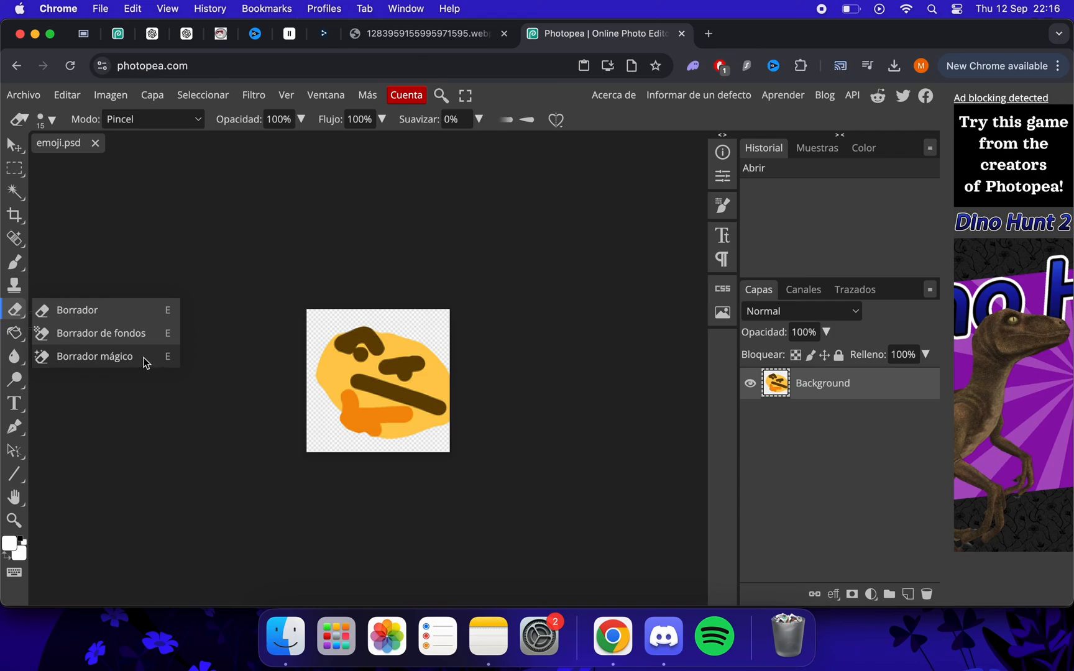
- Erase the white background to transparency with Borrador mágico and zoom in on the emoji
click(94, 356)
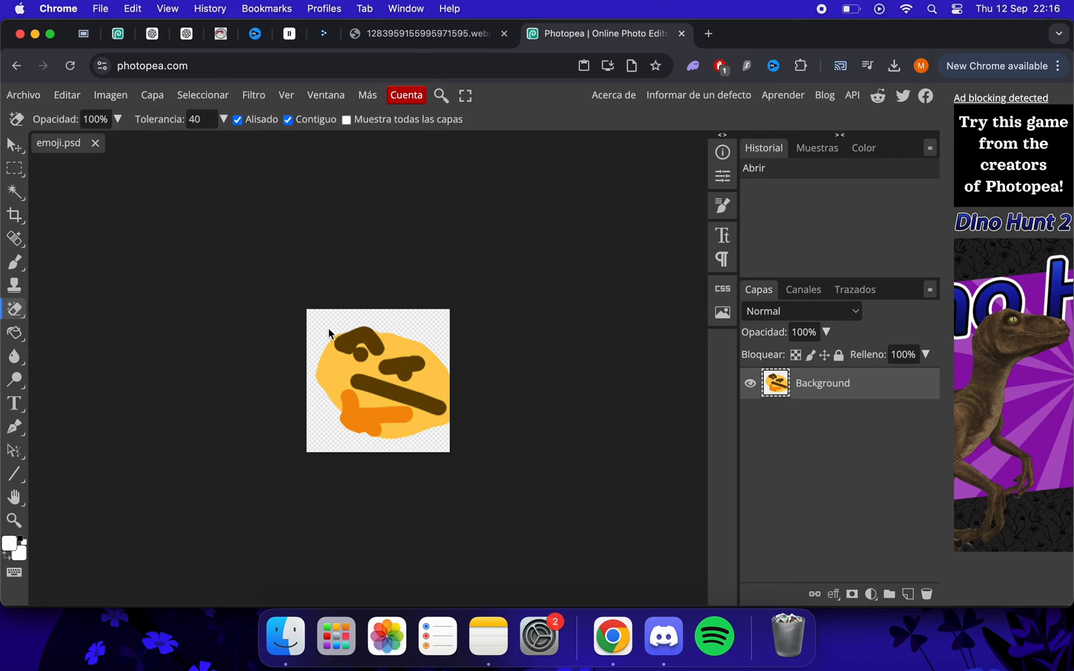
click(330, 333)
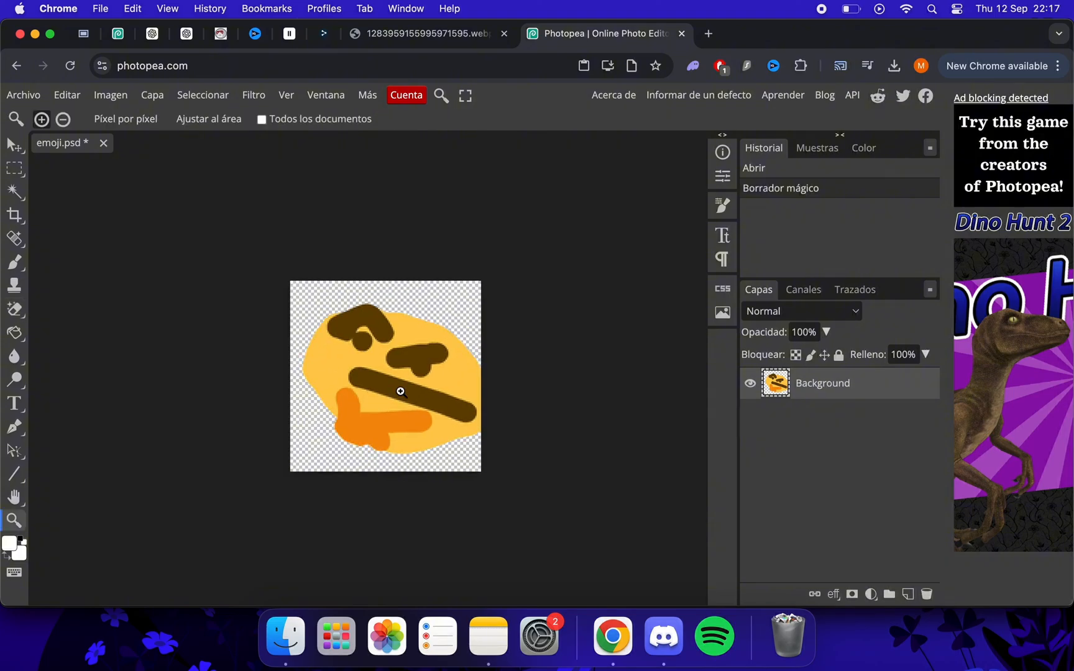
click(41, 118)
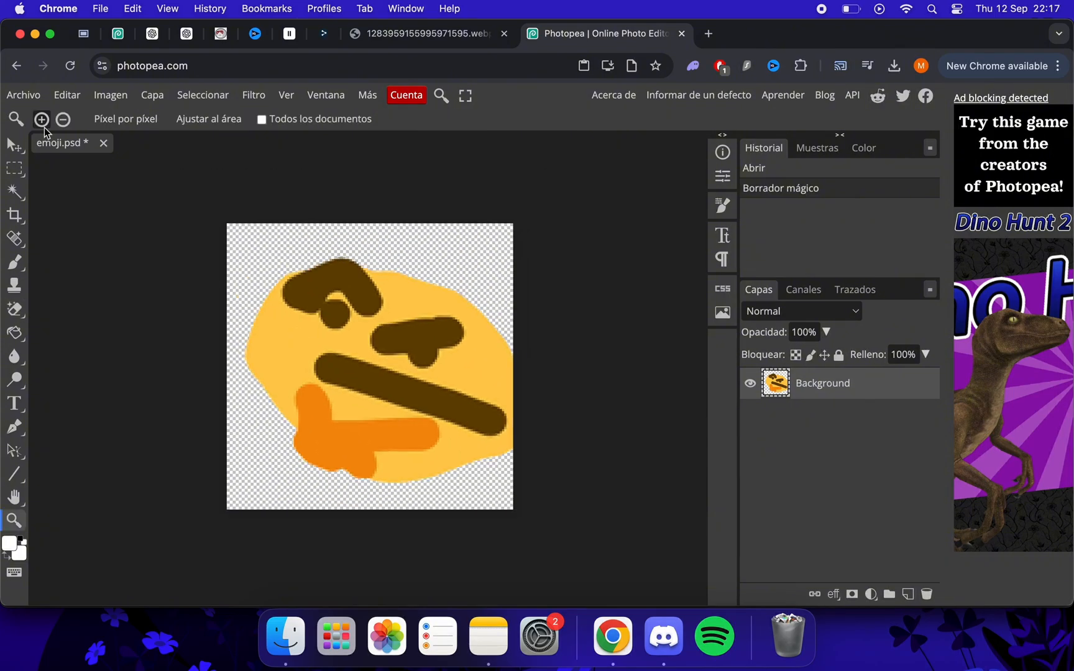
- Export the transparent emoji as a PNG via Archivo > Exportar como and save it
click(23, 95)
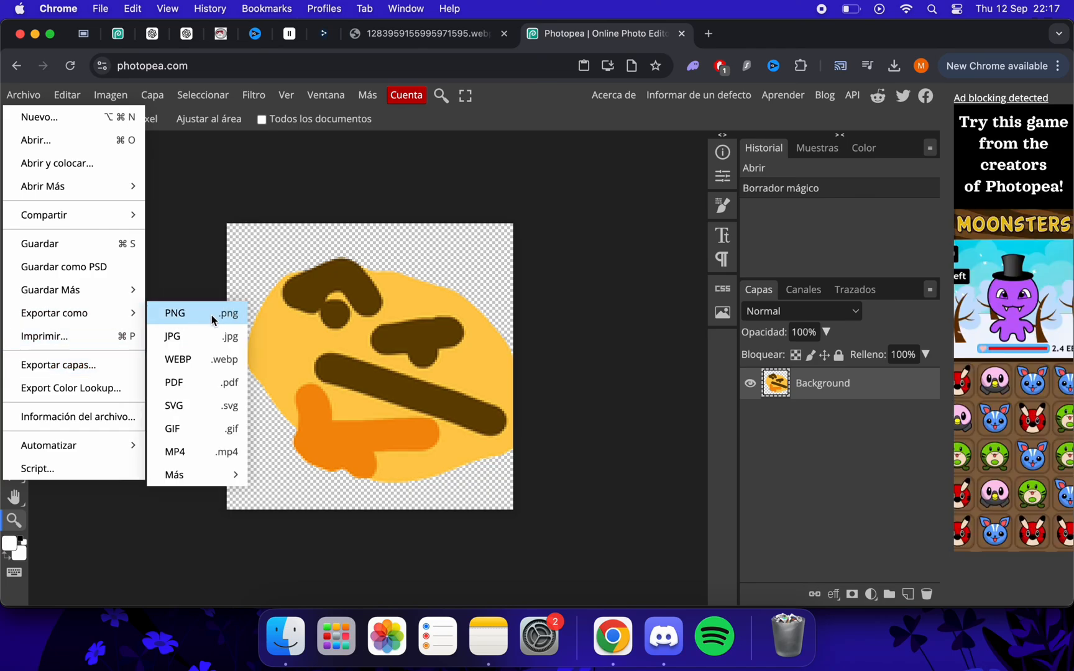
click(175, 314)
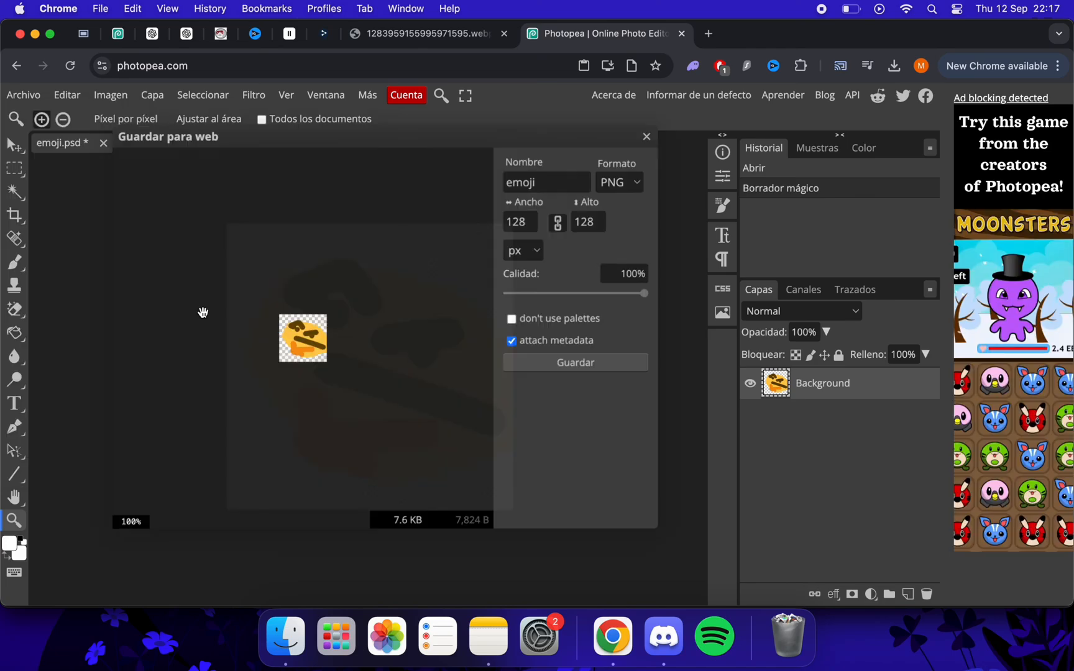
click(575, 362)
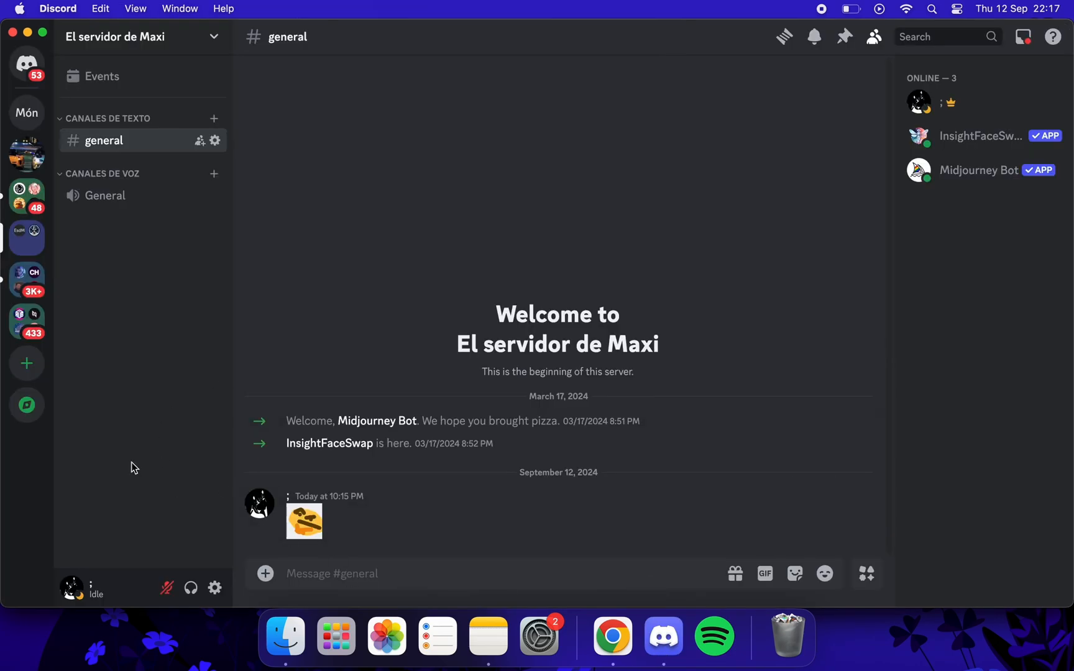
- Upload emoji png.png from Downloads as a second server emoji in Server Settings > Emoji
click(143, 35)
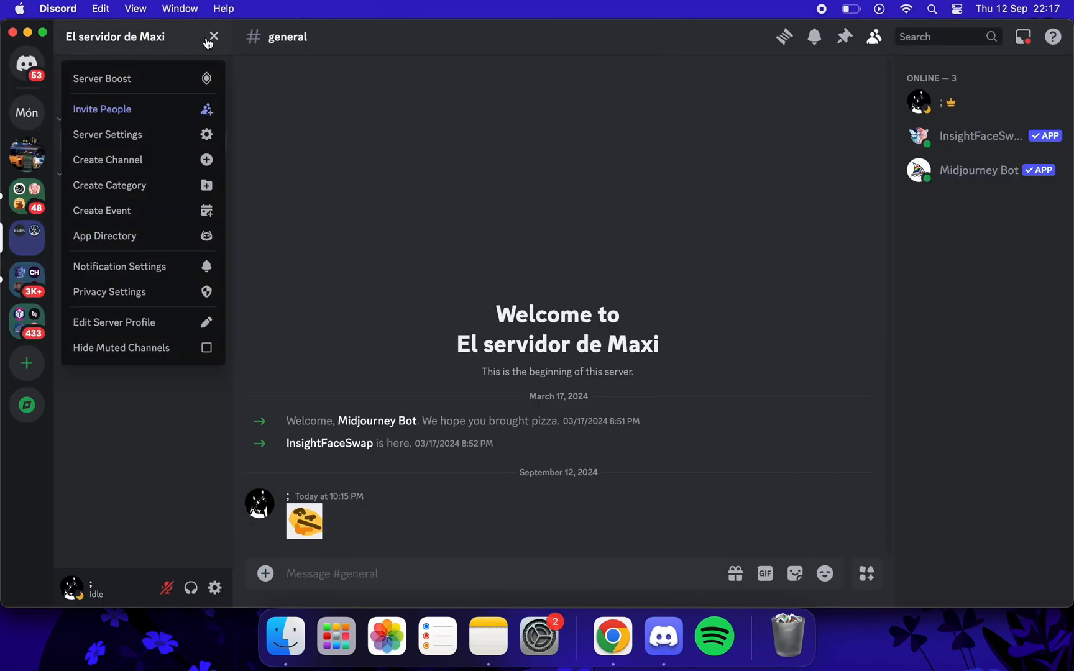
click(107, 135)
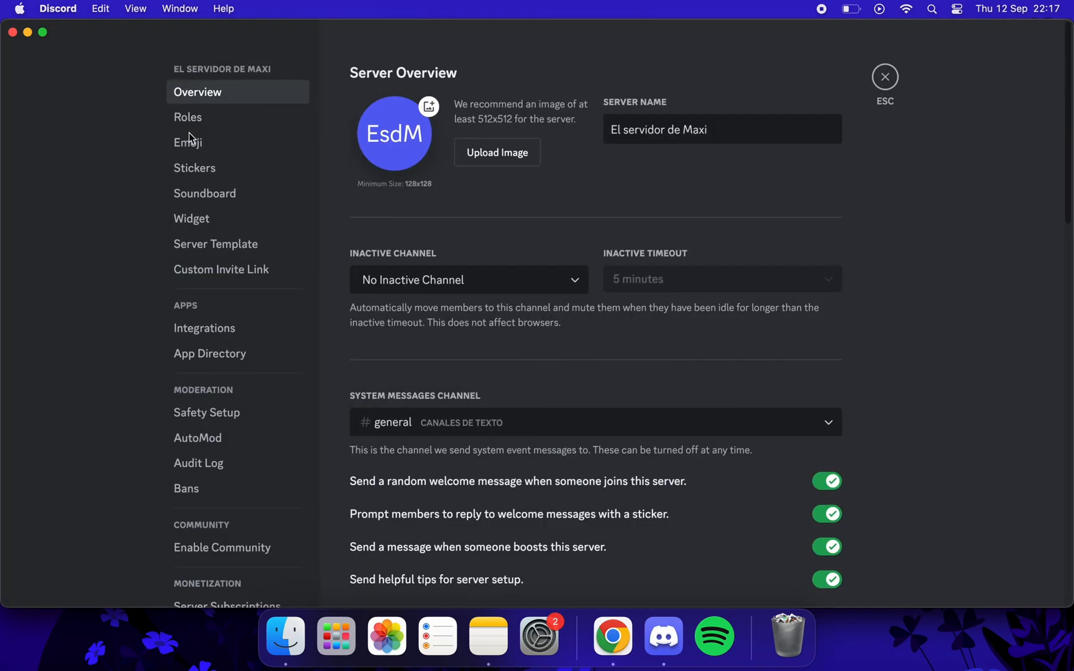
click(188, 142)
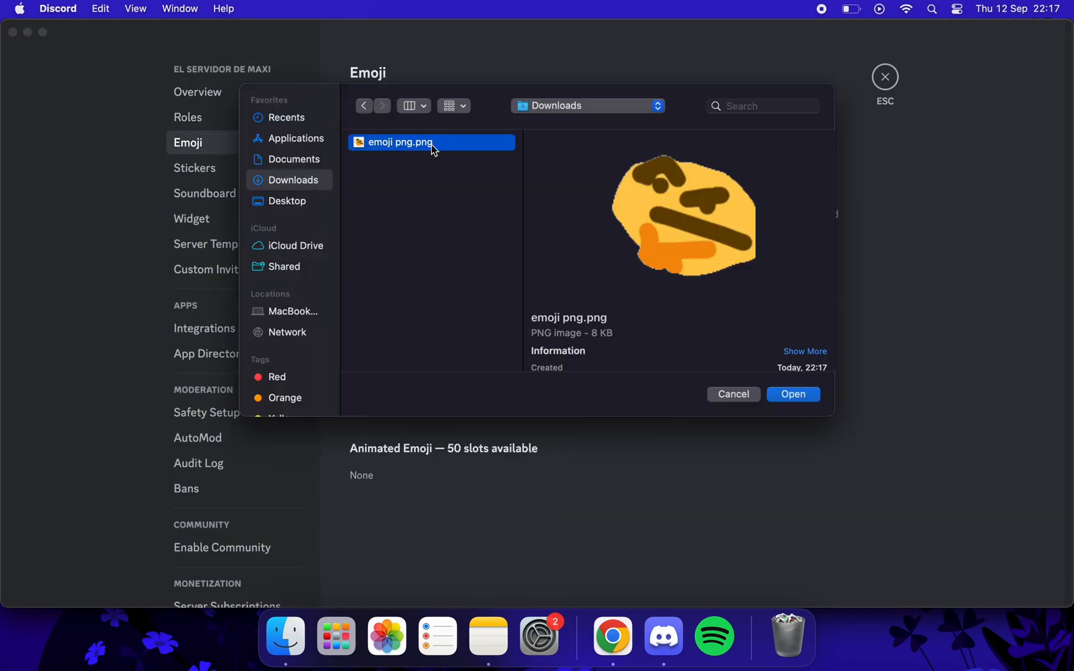
click(793, 394)
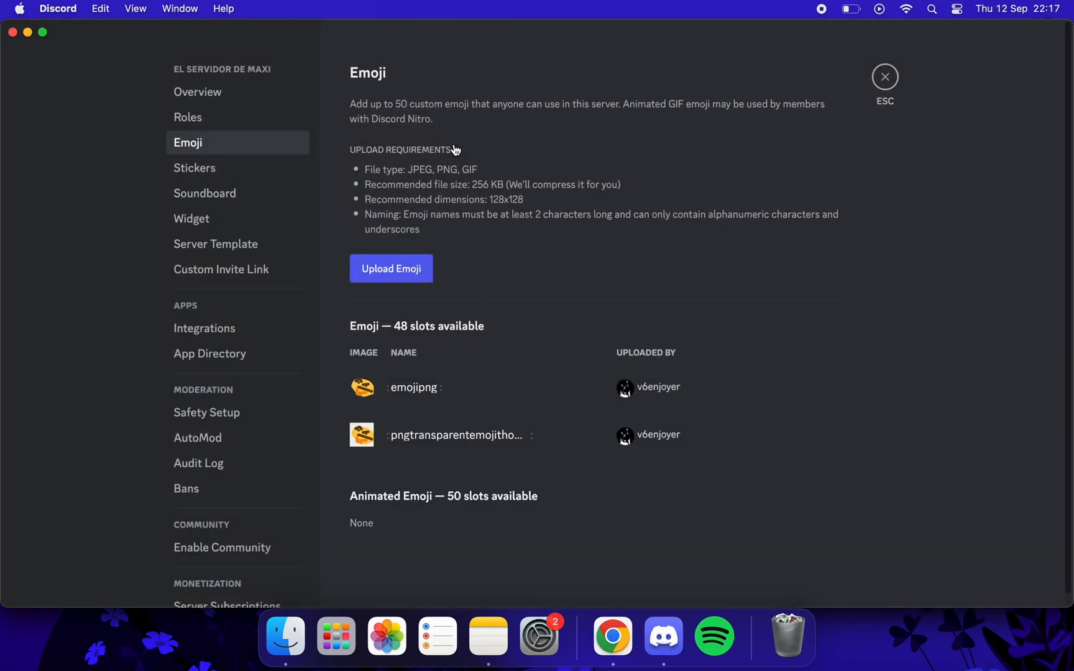
mouse_move(846, 100)
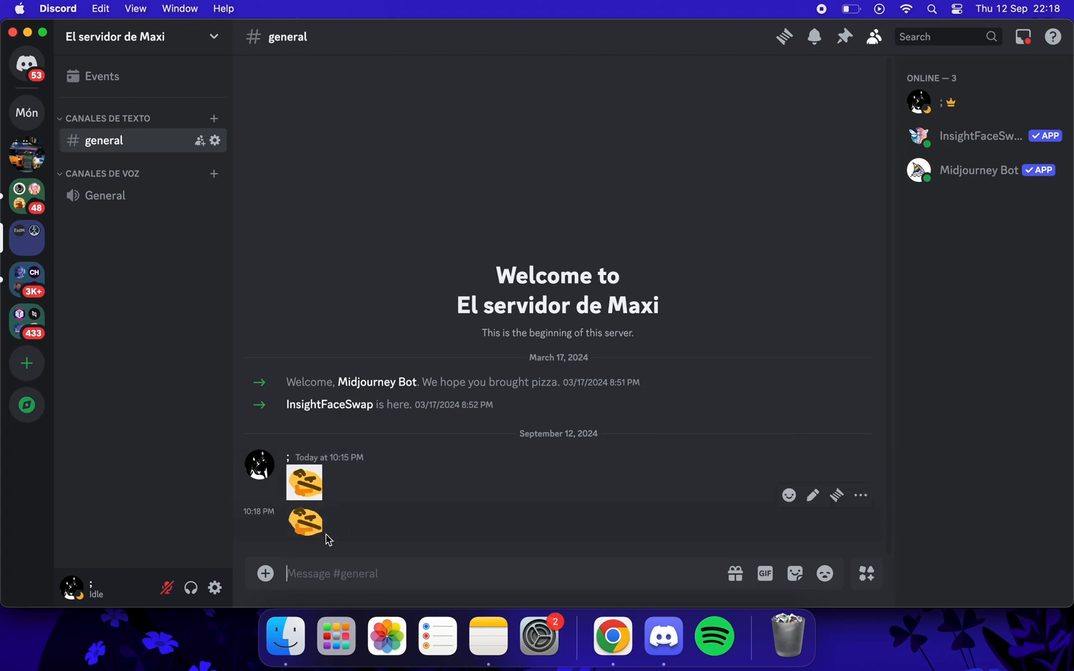
mouse_move(350, 547)
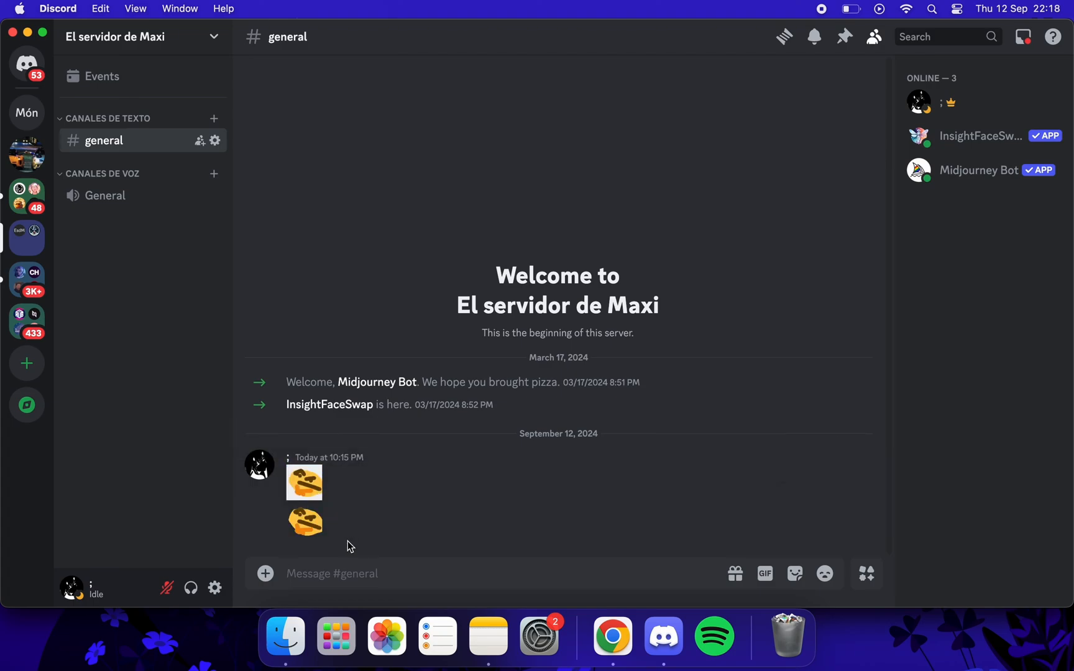
mouse_move(343, 556)
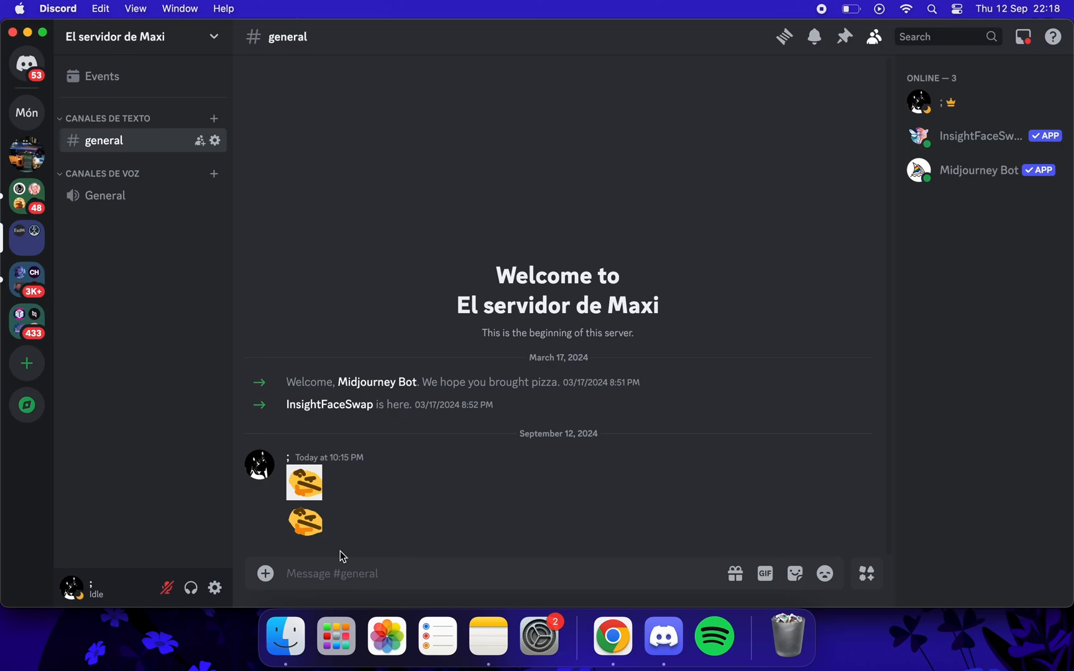